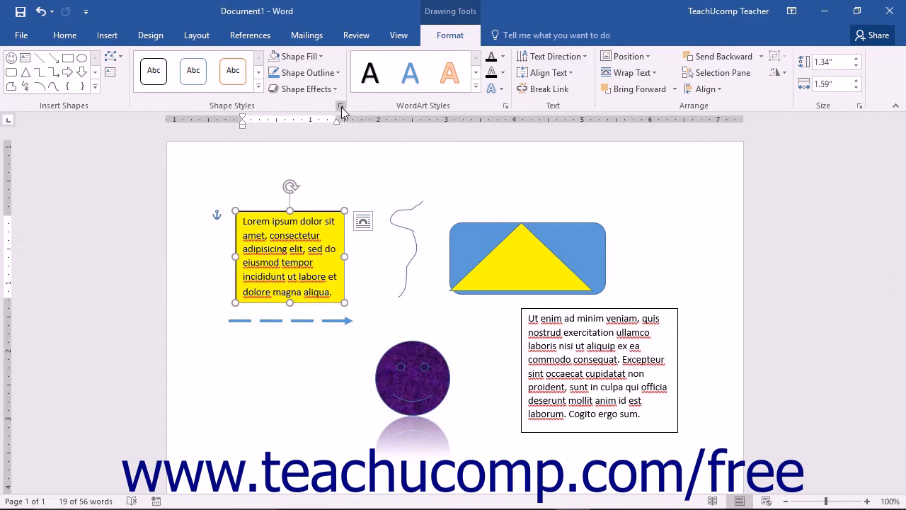
mouse_move(340, 106)
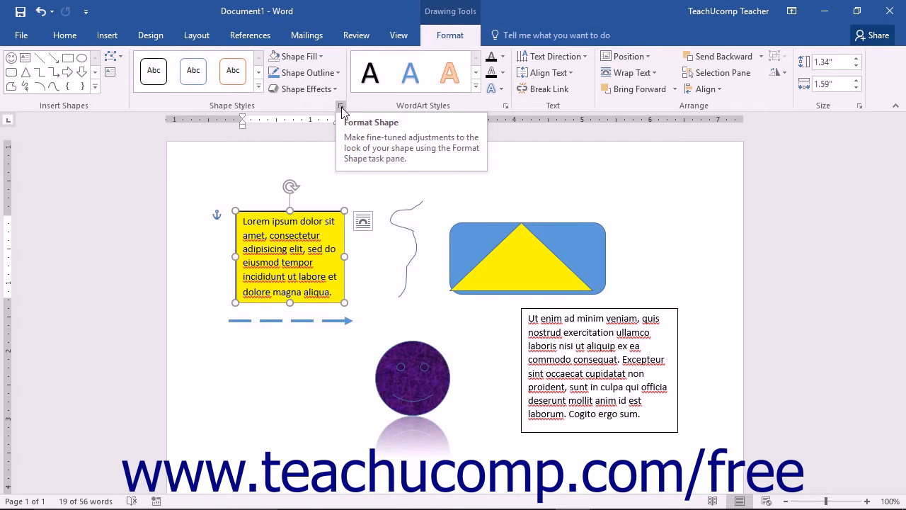
Launch Format Shape for the yellow text box, browse Fill & Line and Effects, then show Text Options
left_click(340, 104)
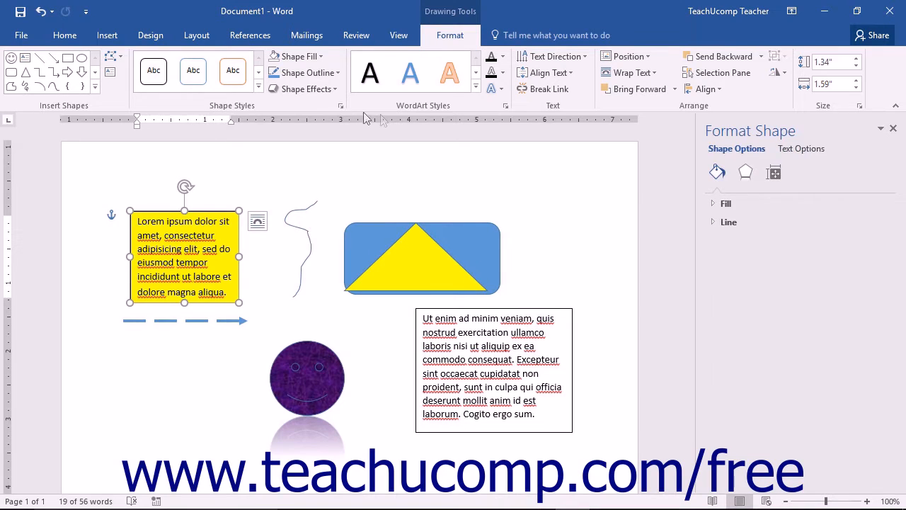
mouse_move(716, 172)
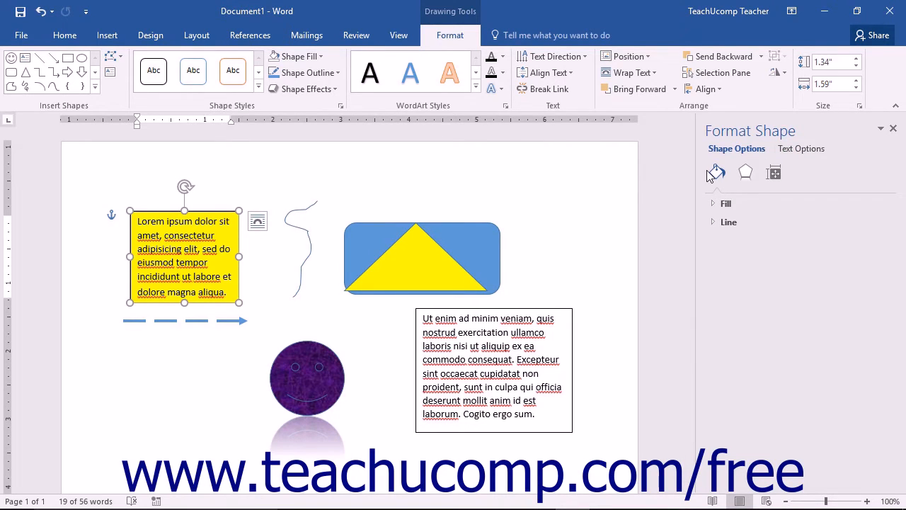
mouse_move(716, 172)
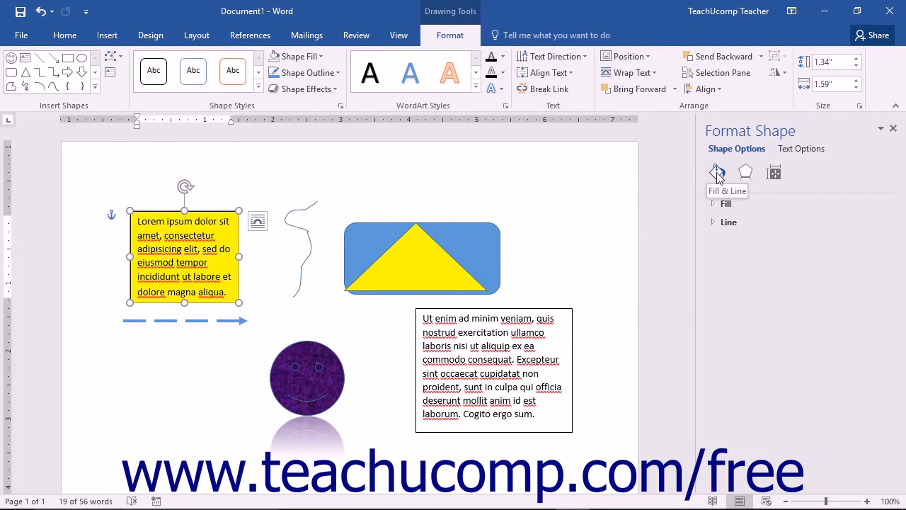
left_click(745, 172)
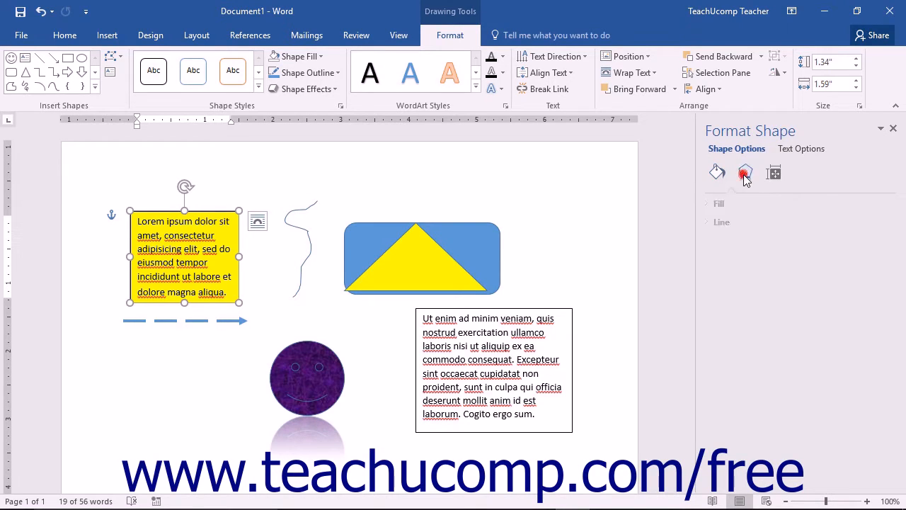
left_click(746, 173)
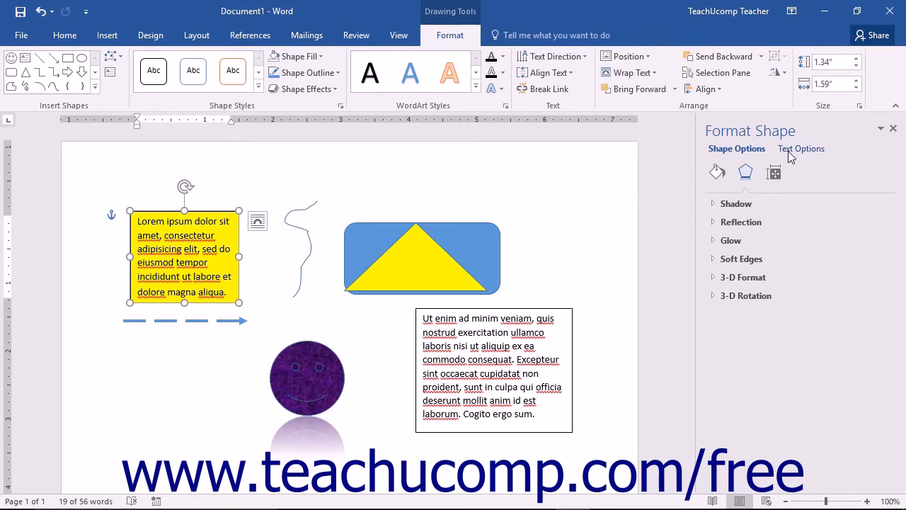
left_click(800, 148)
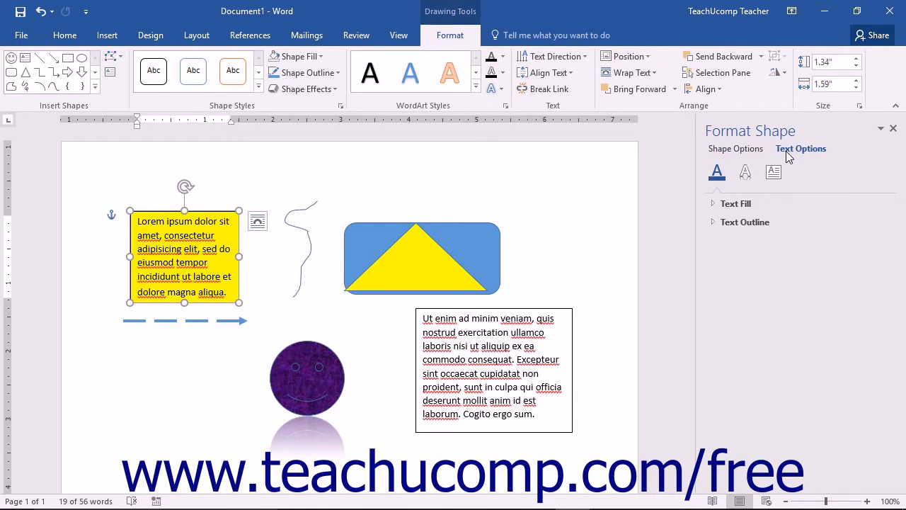
Switch to Shape Options, open Layout & Properties, and expand the Text Box section
left_click(735, 147)
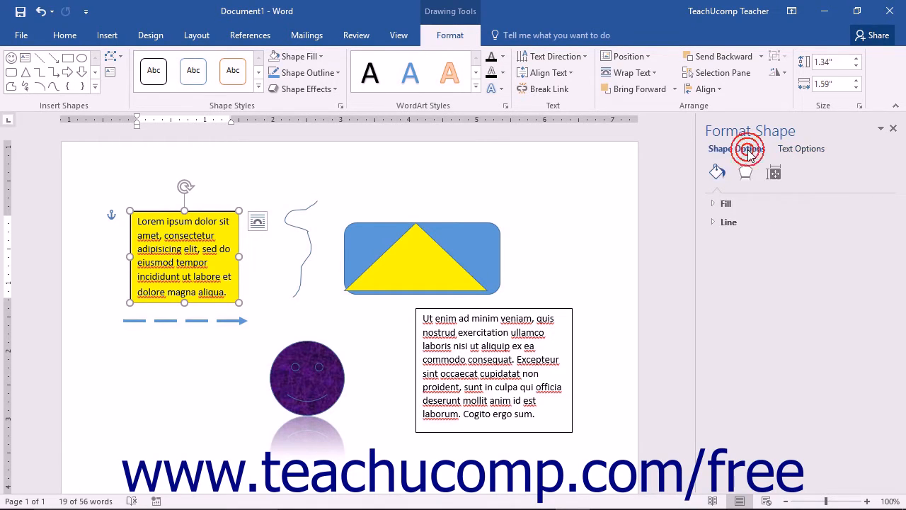
mouse_move(746, 153)
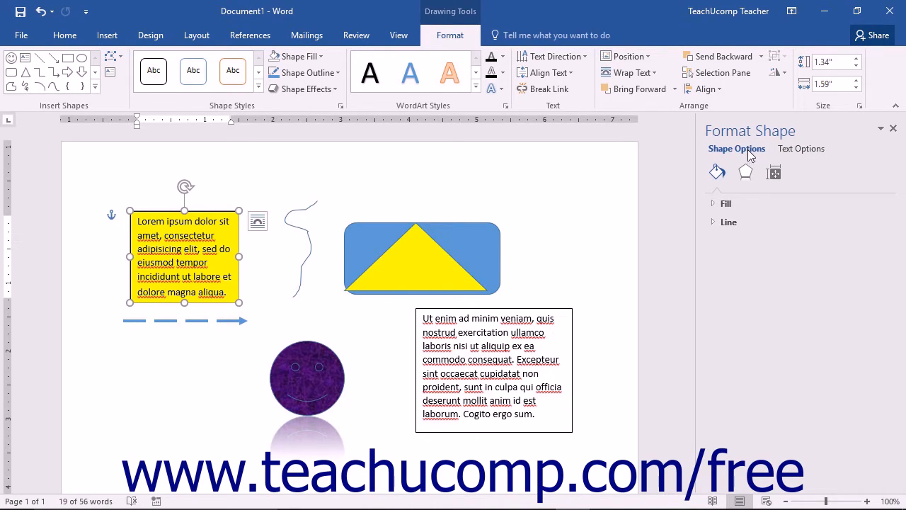
left_click(773, 172)
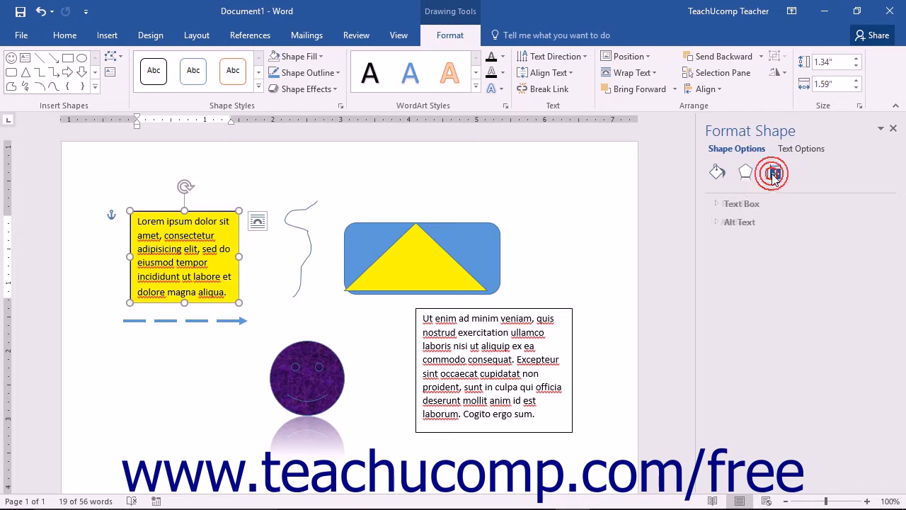
left_click(773, 172)
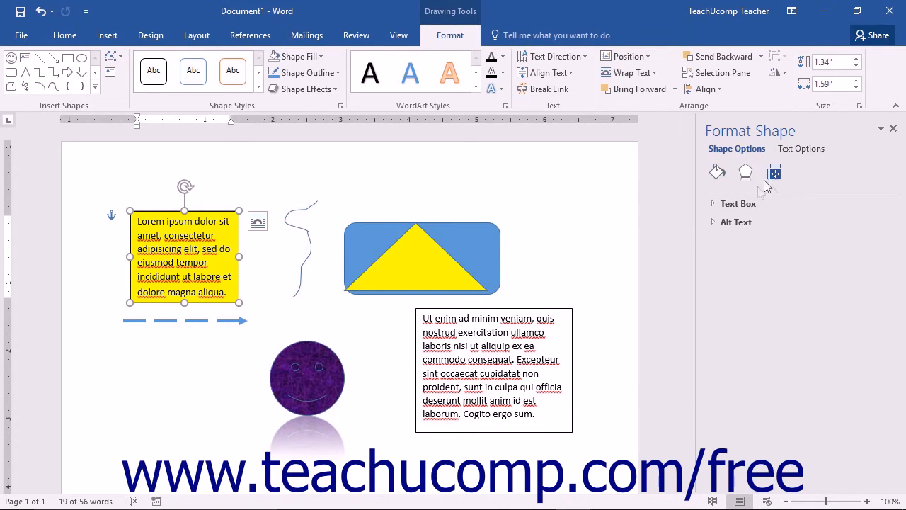
left_click(738, 203)
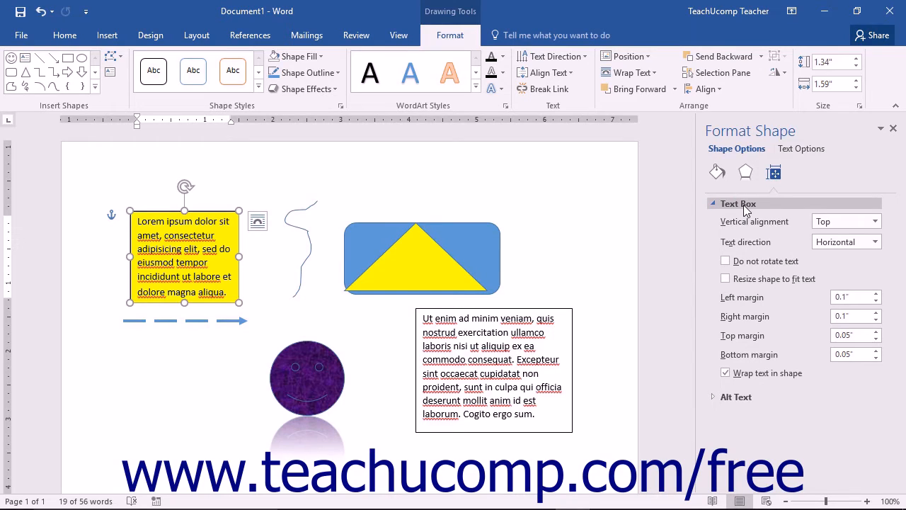
Collapse and re-expand the Text Box section, then return to the Fill & Line settings
left_click(739, 204)
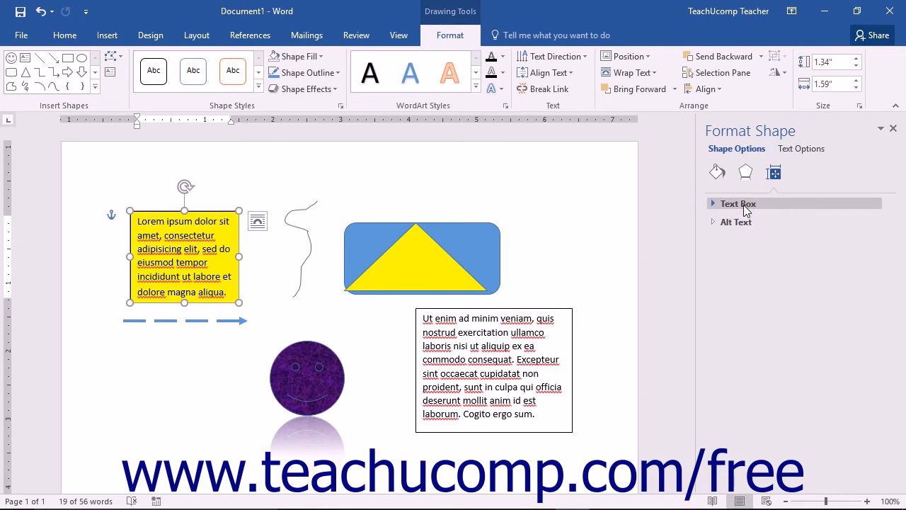
left_click(738, 203)
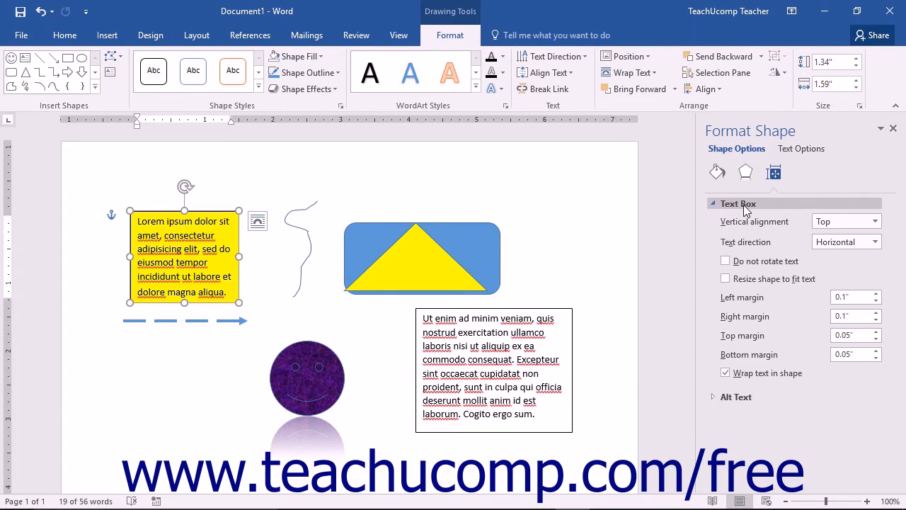
left_click(716, 172)
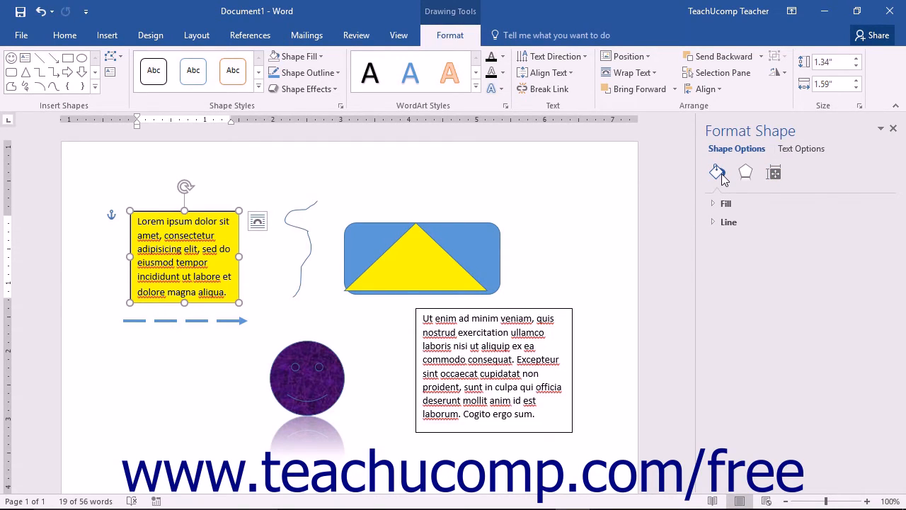
mouse_move(722, 154)
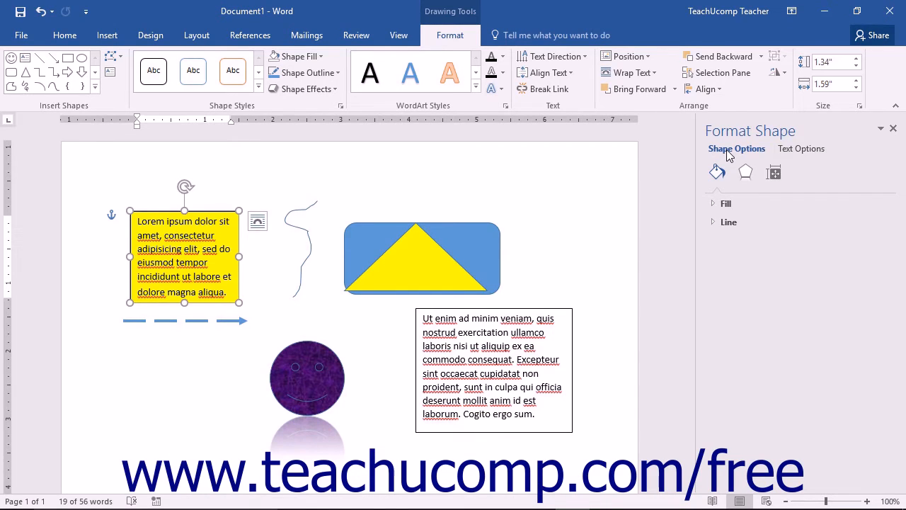
Expand and collapse Fill, then show the Layout & Properties Text Box settings again
left_click(726, 203)
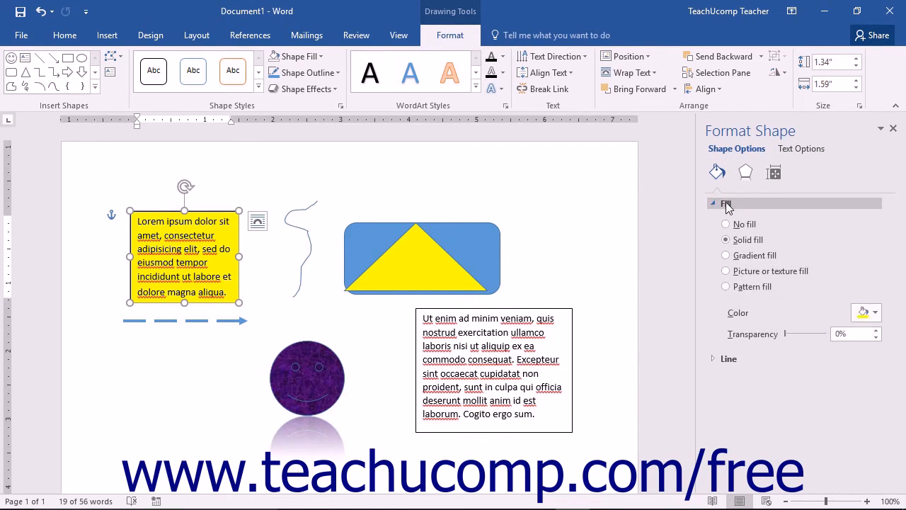
left_click(726, 203)
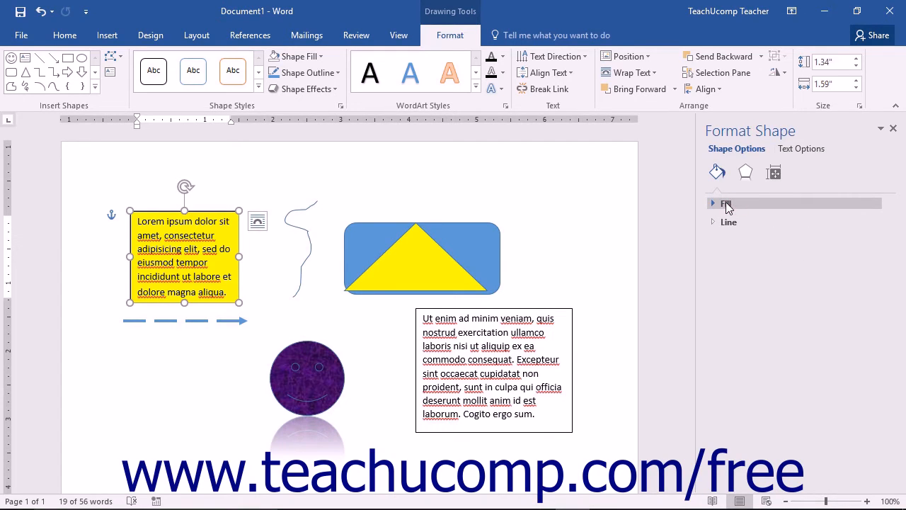
mouse_move(747, 200)
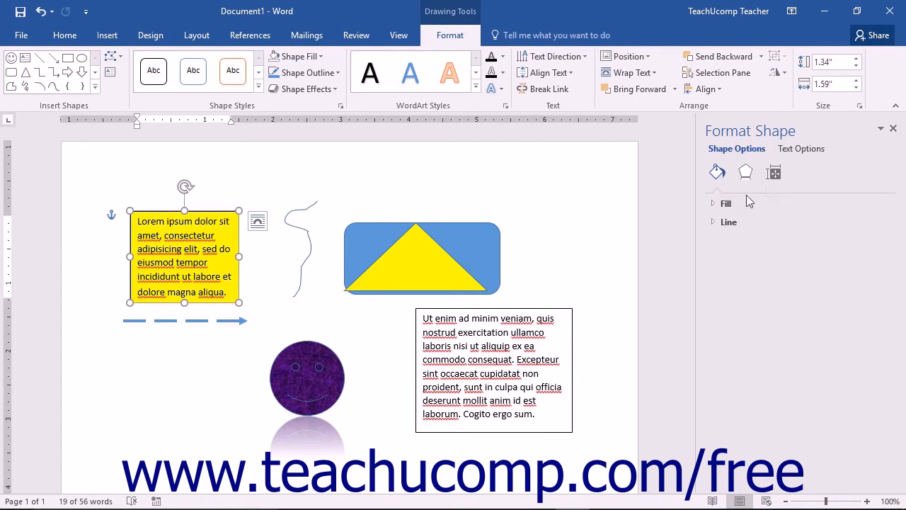
left_click(774, 172)
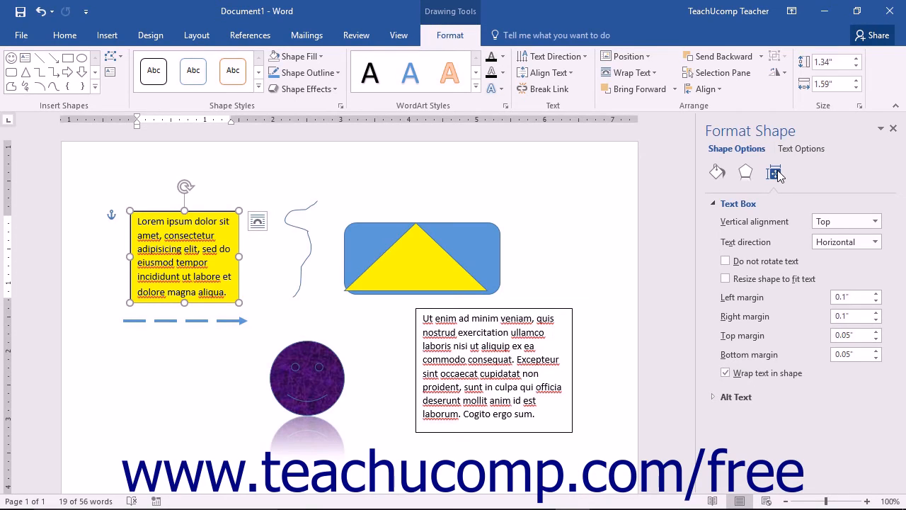
left_click(738, 204)
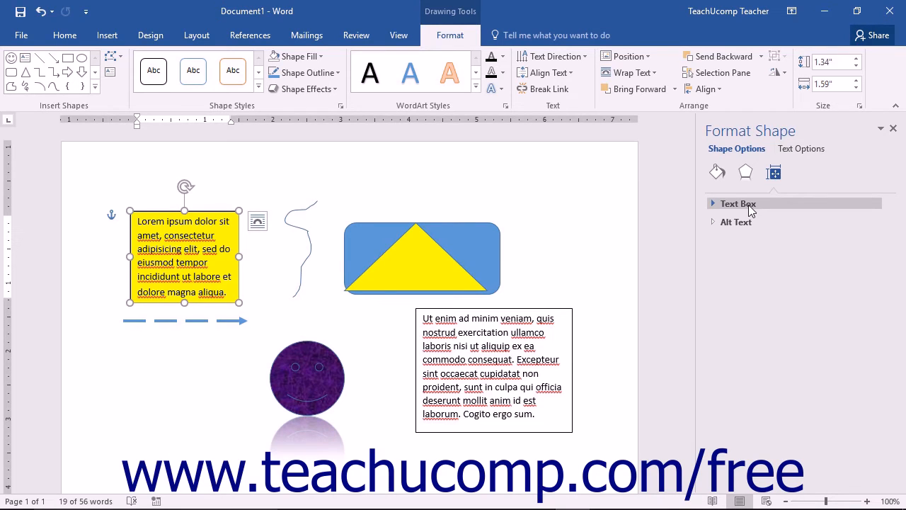
left_click(737, 203)
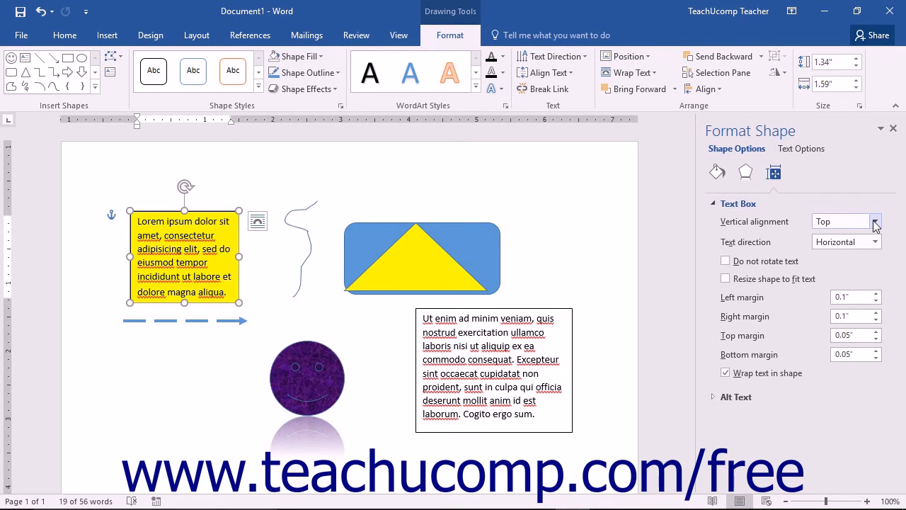
left_click(876, 221)
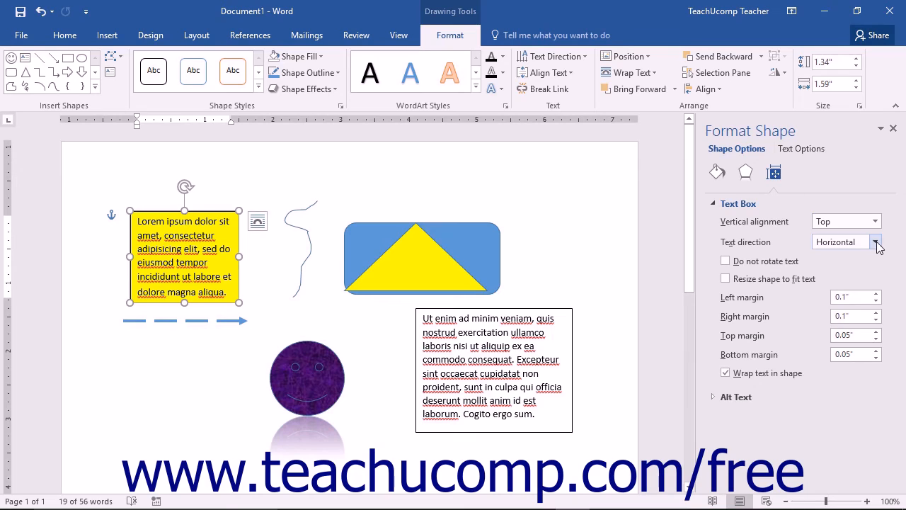
left_click(876, 242)
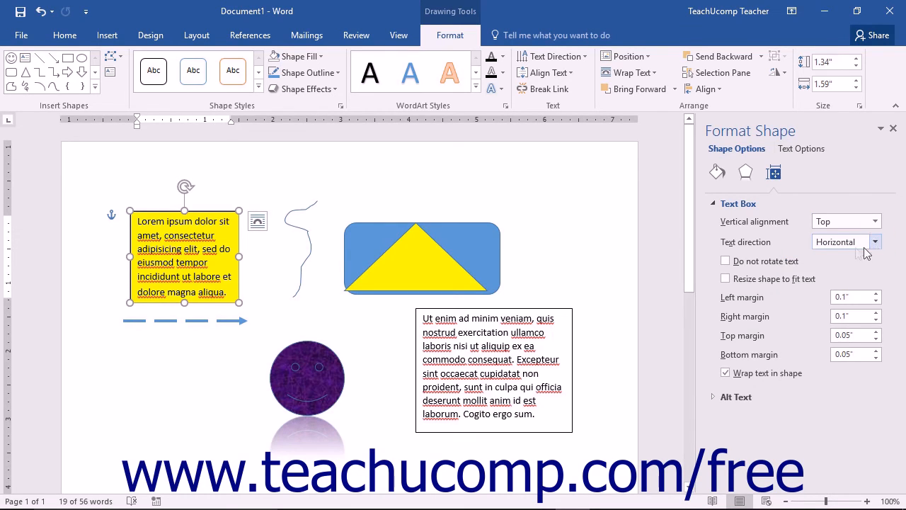
left_click(725, 261)
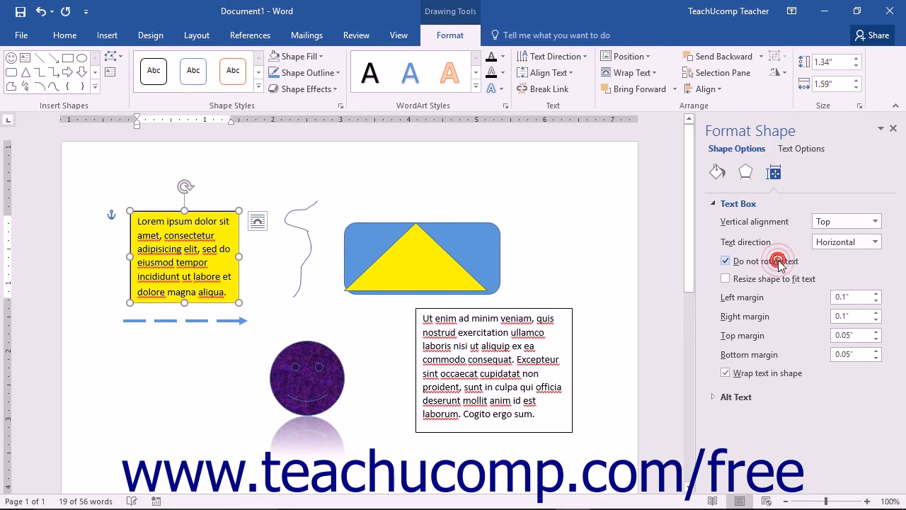
left_click(725, 260)
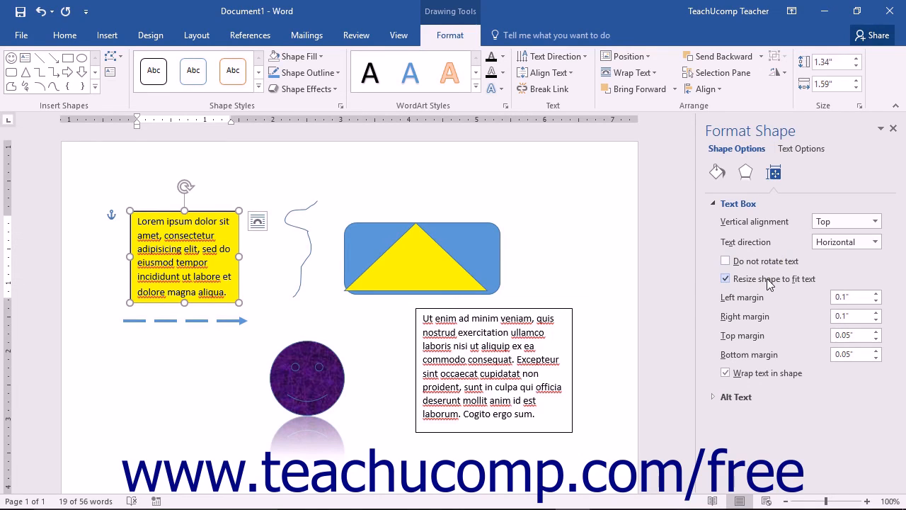
left_click(725, 278)
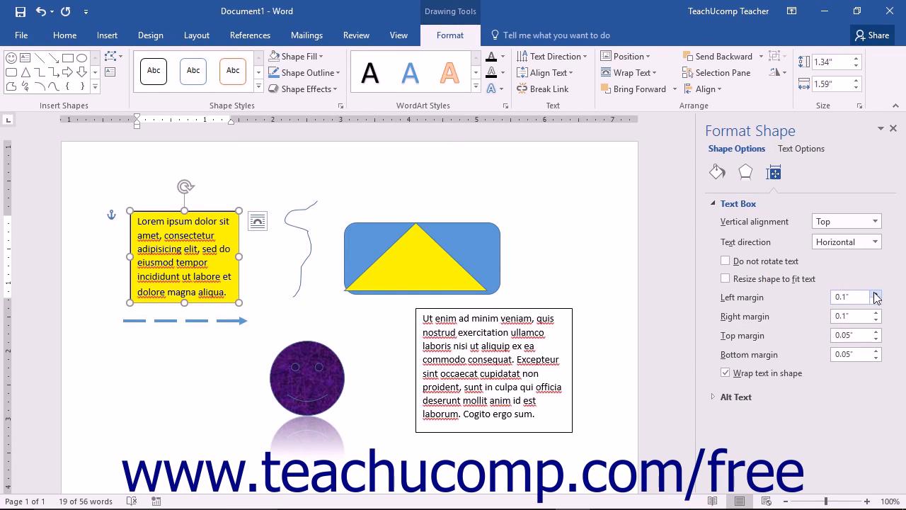
Set the yellow text box's Left and Right margins to 0.2 inches
left_click(876, 294)
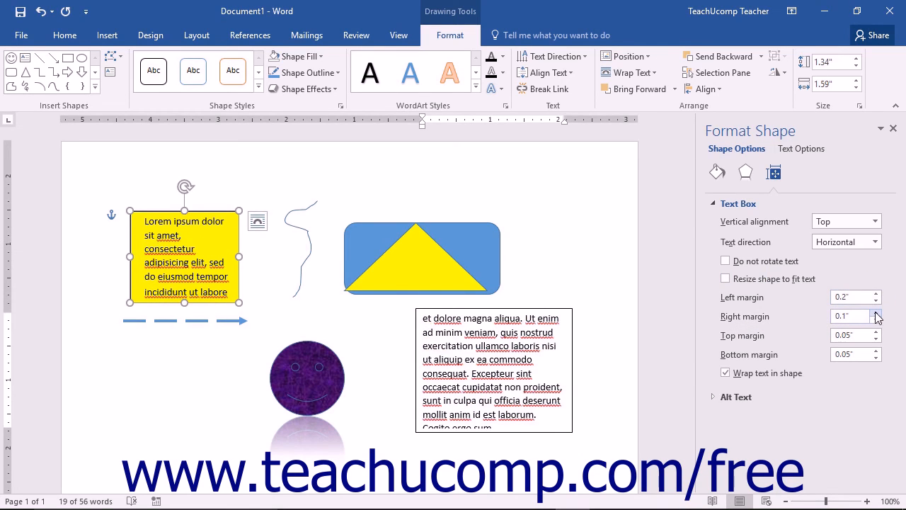
left_click(875, 311)
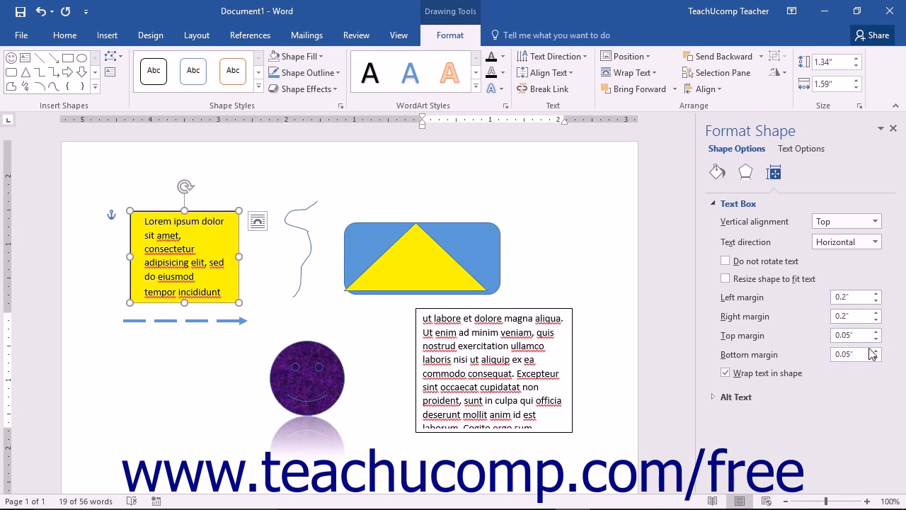
mouse_move(870, 353)
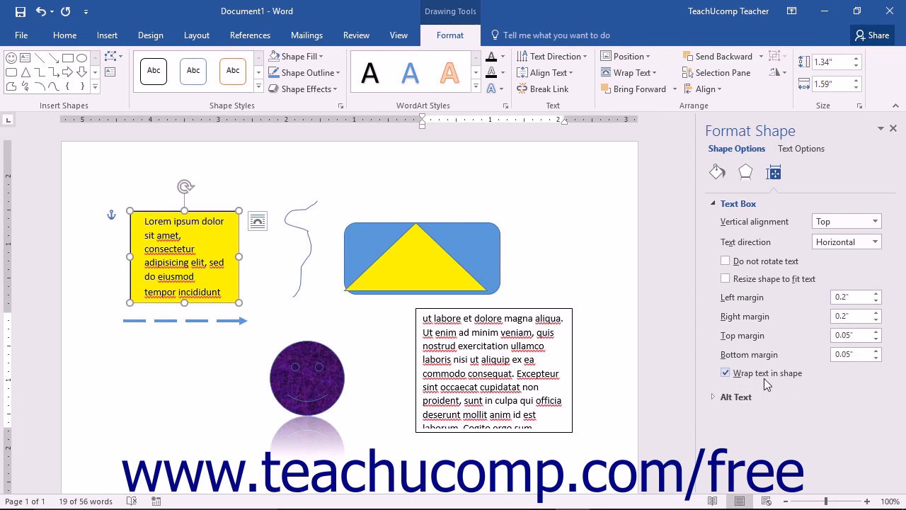
mouse_move(786, 380)
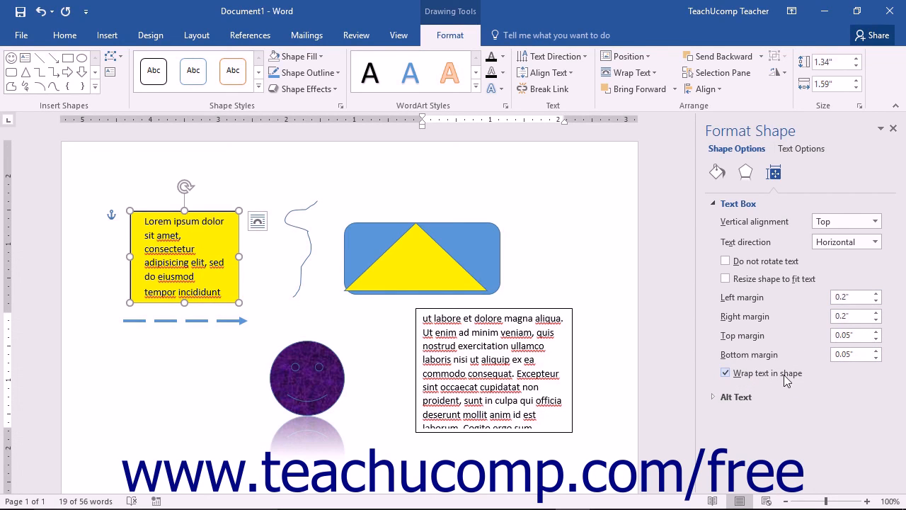